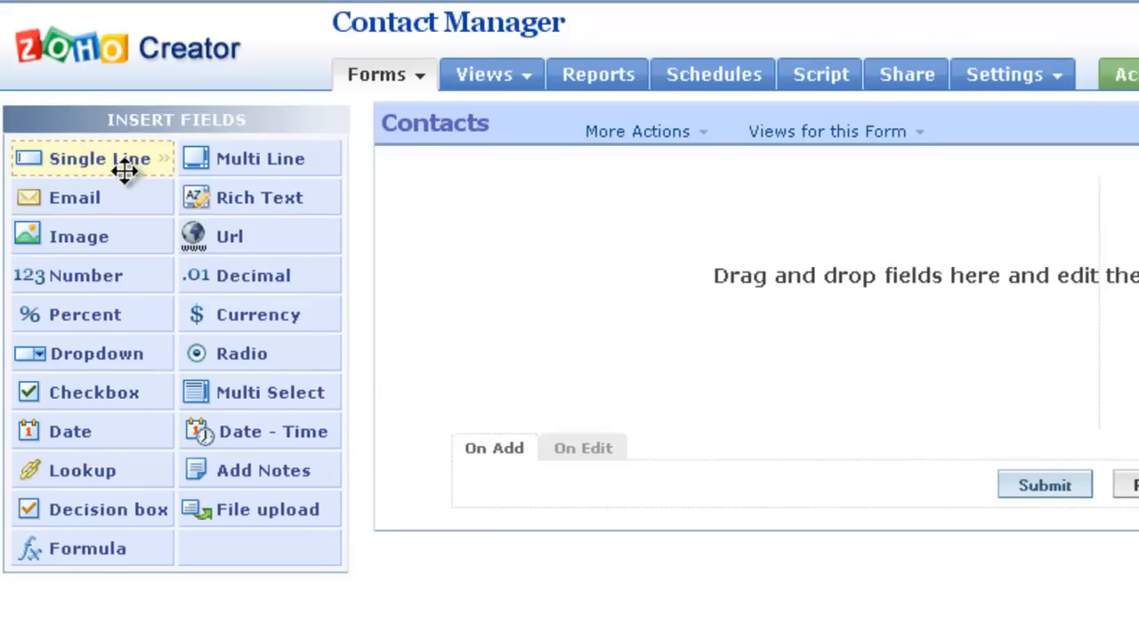
Add a Single Line field to the Contacts form for the First Name.
drag(99, 158, 443, 162)
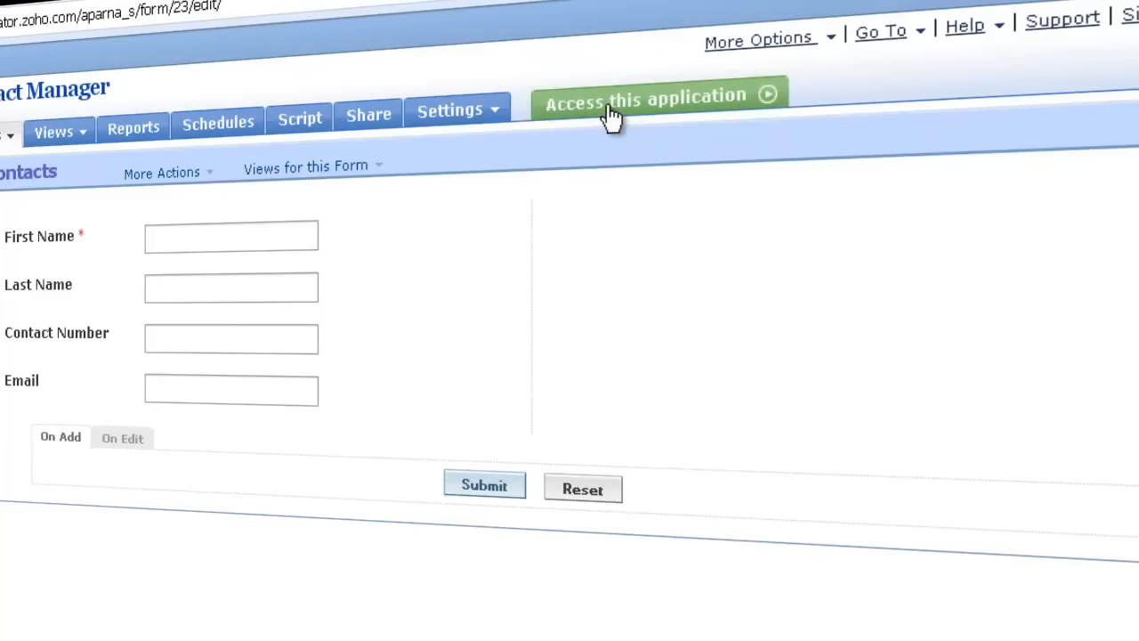
Launch the live Contact Manager app and start entering a contact's First Name.
click(644, 98)
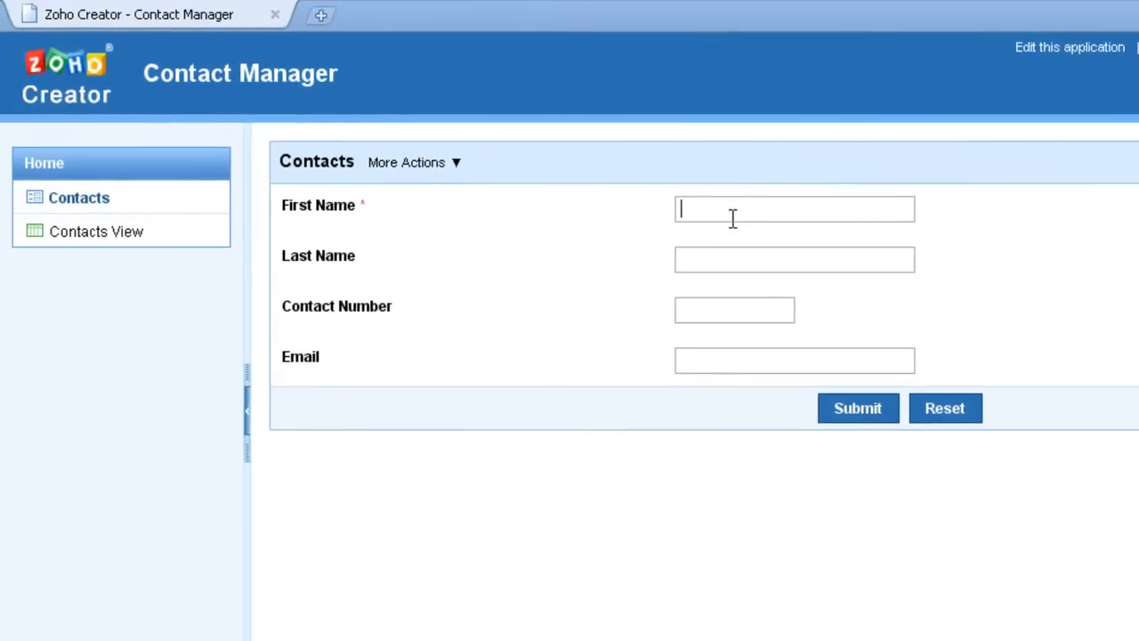
click(96, 231)
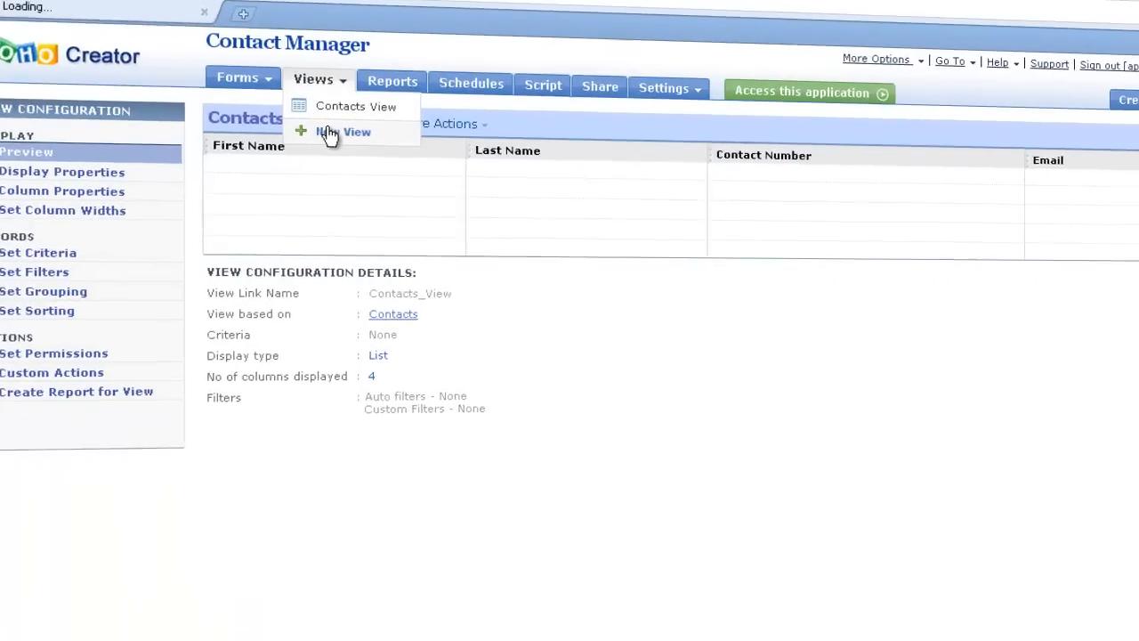
Create a new list view based on the Contacts form from the Views menu.
click(341, 132)
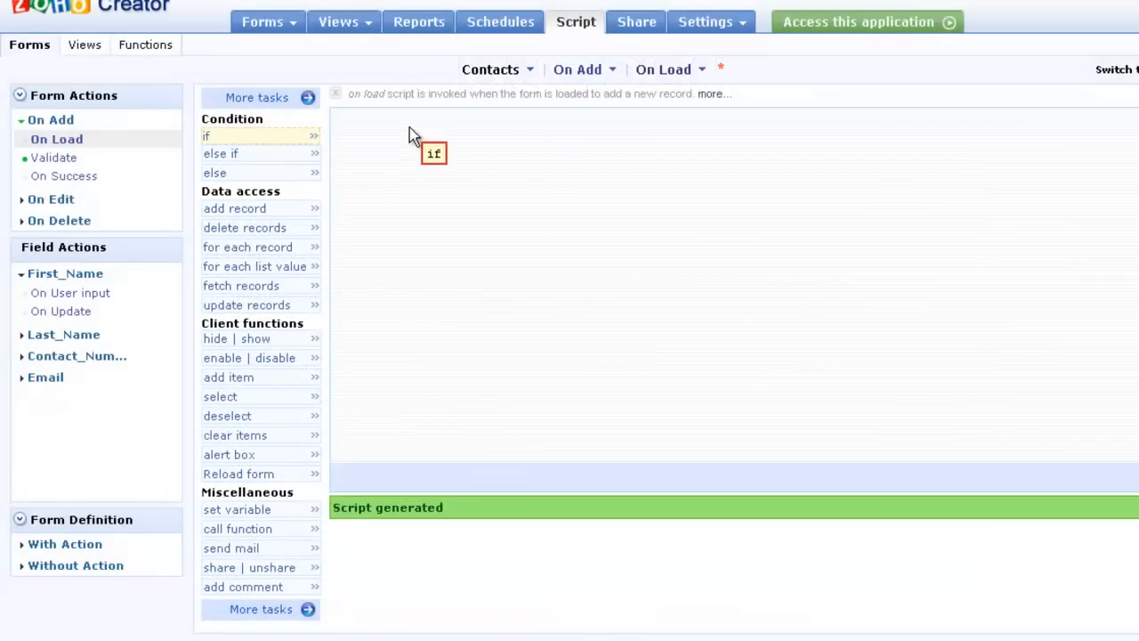
Insert an add-record statement into the Contacts on-load script.
click(235, 210)
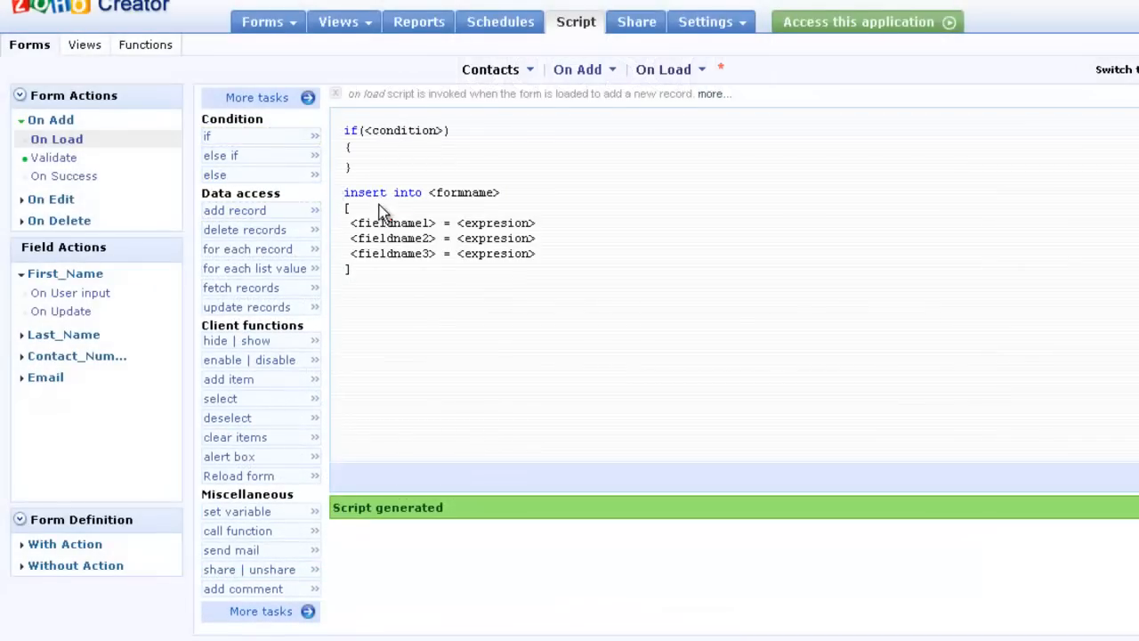